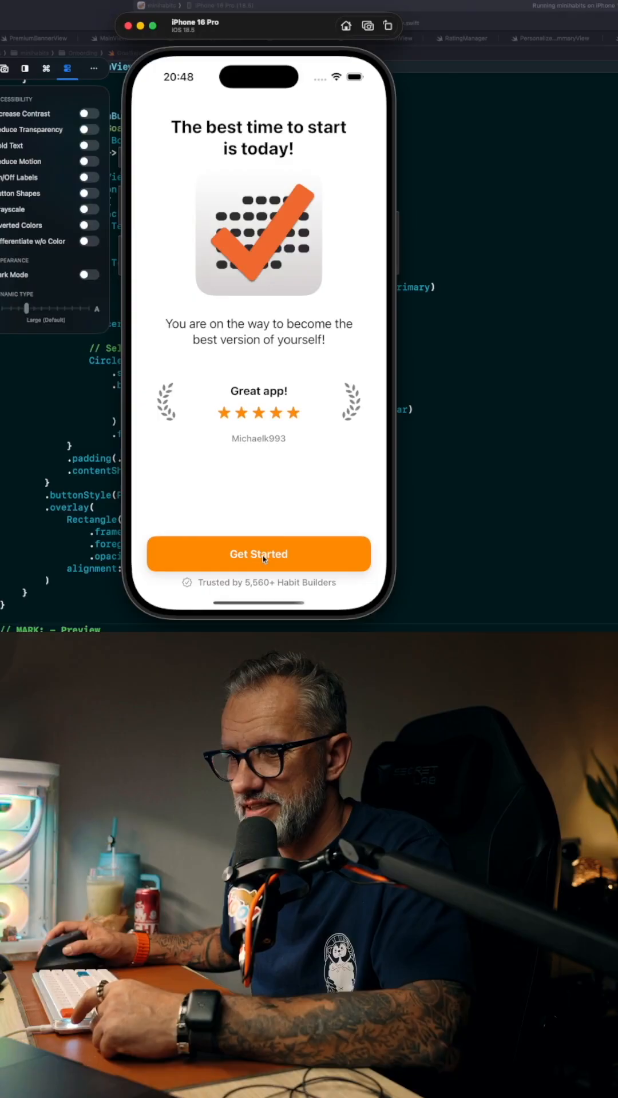
Step: Start the questionnaire, rate lifestyle as somewhat, then answer procrastination and improvement-area questions
click(258, 554)
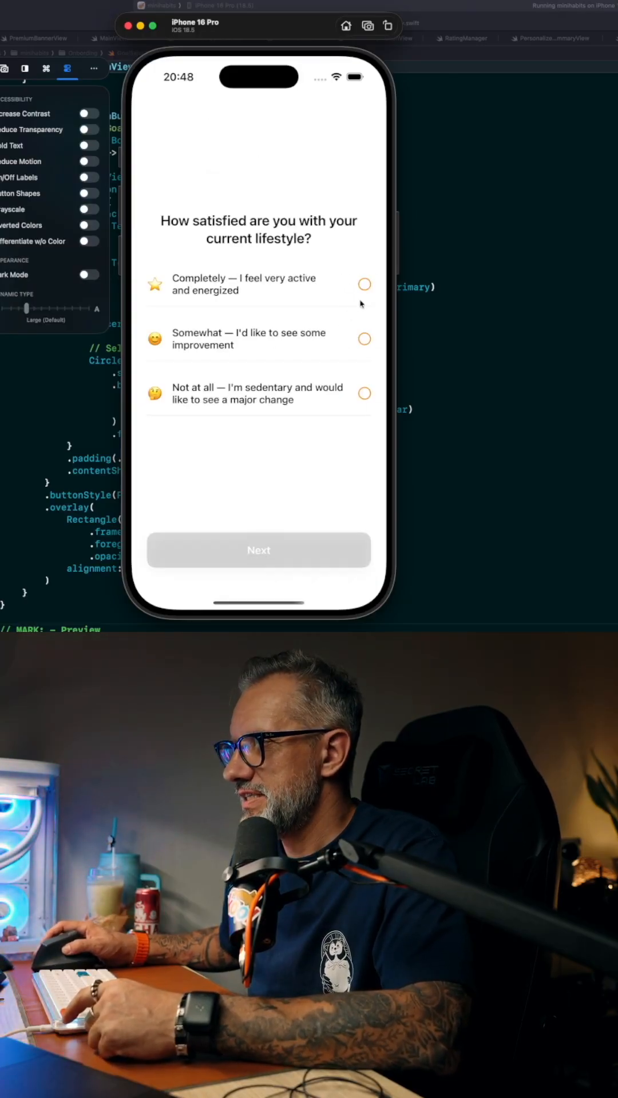
click(364, 339)
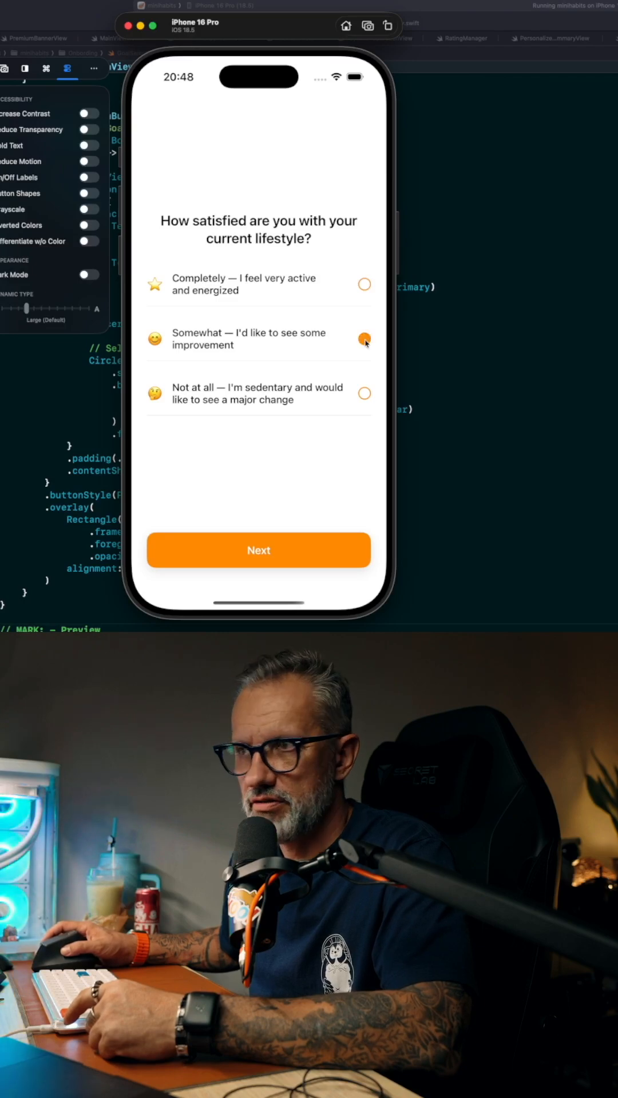
click(258, 550)
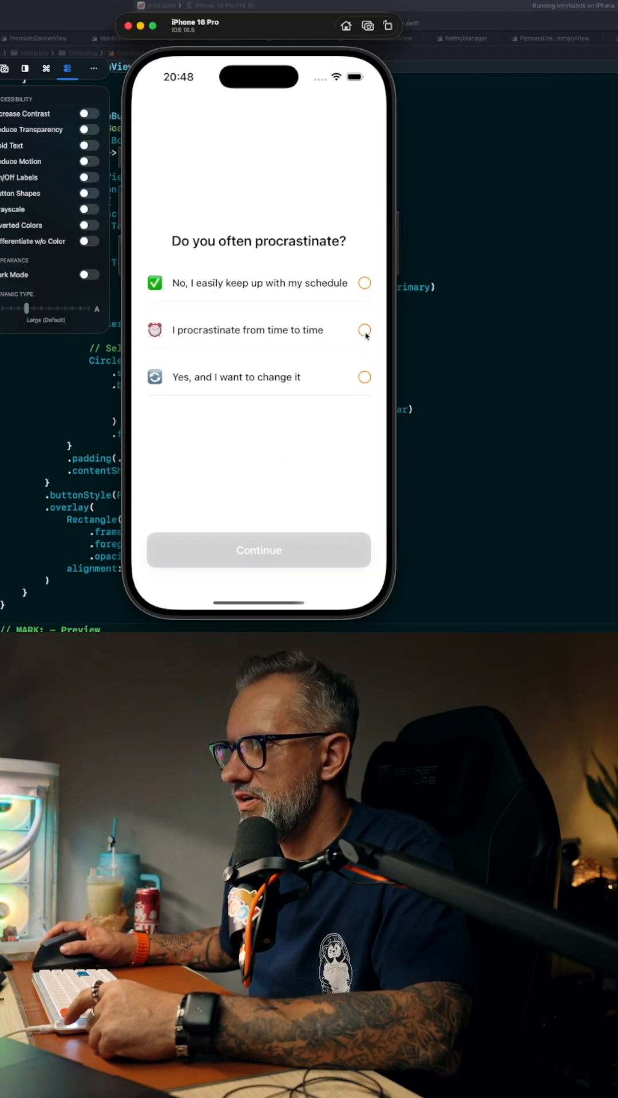
click(259, 550)
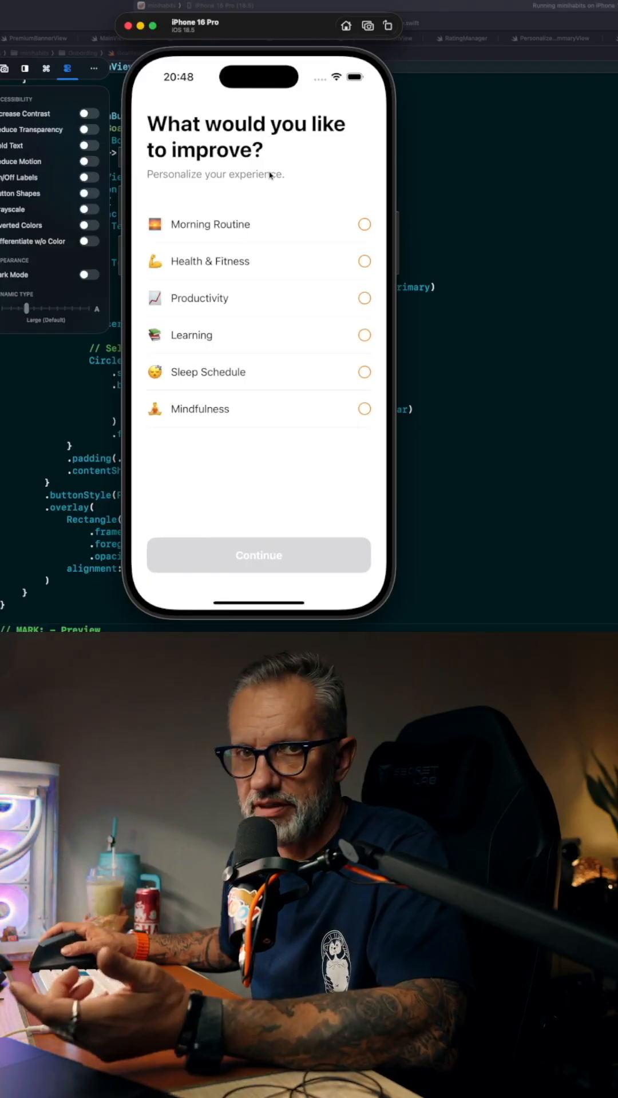
click(258, 555)
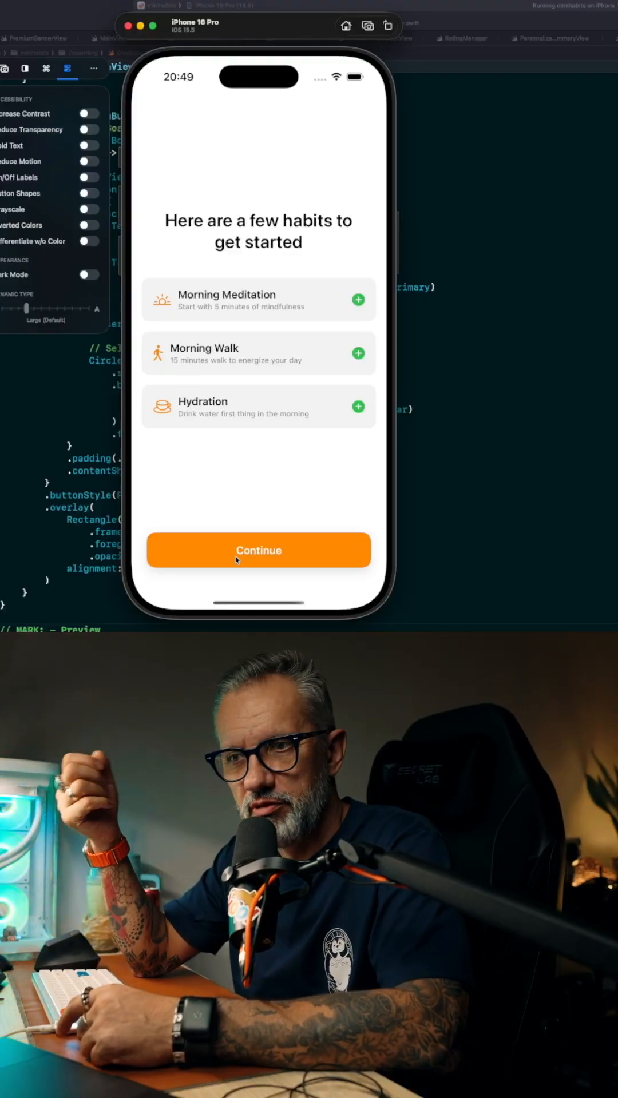
Step: Advance past the suggested habits, the personalized welcome, and the user reviews screens
click(258, 550)
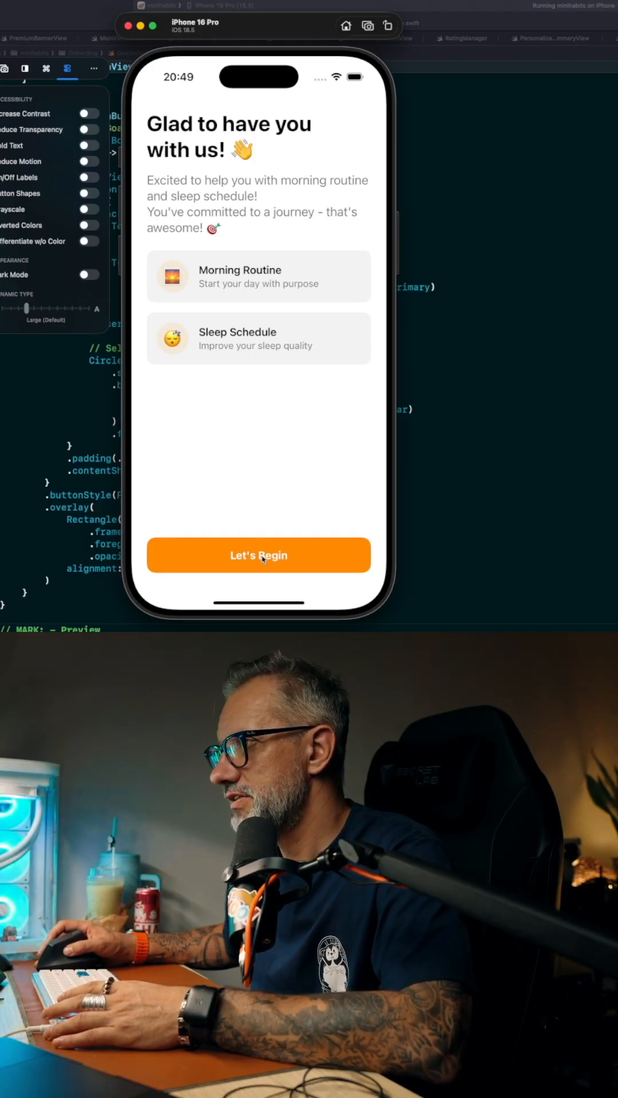
click(258, 555)
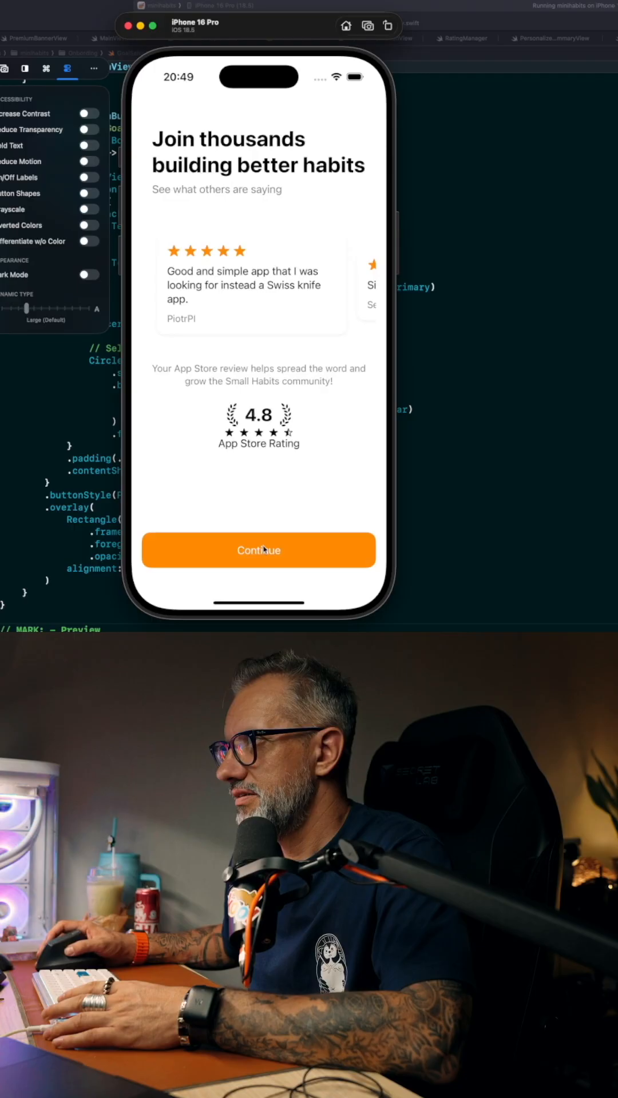
click(259, 550)
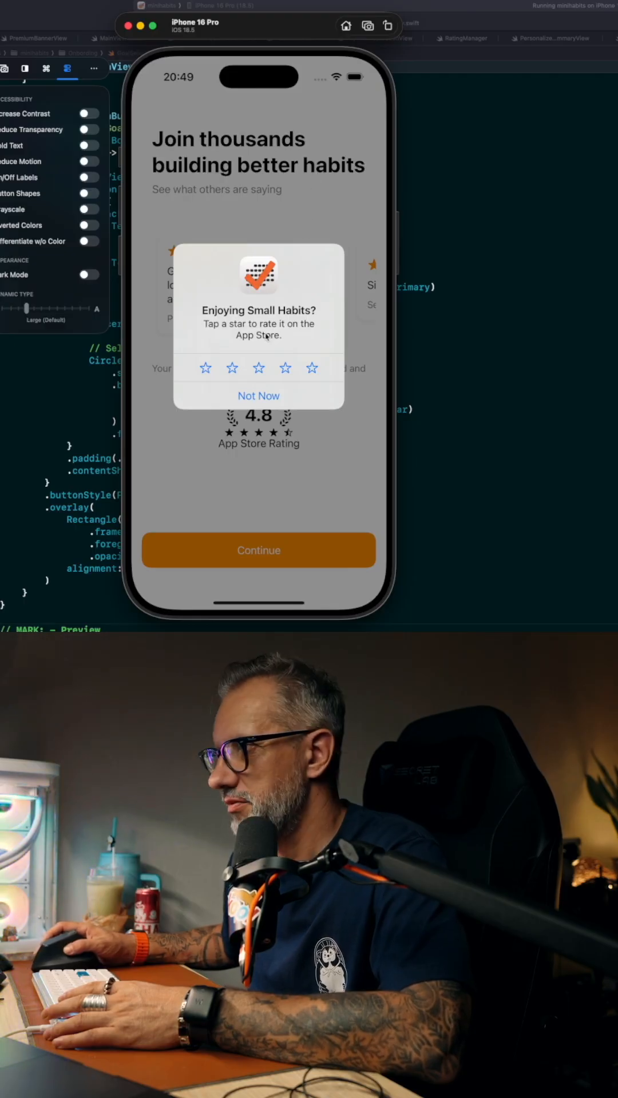
Step: Decline the App Store rating with Not Now and swipe to the next review
click(312, 368)
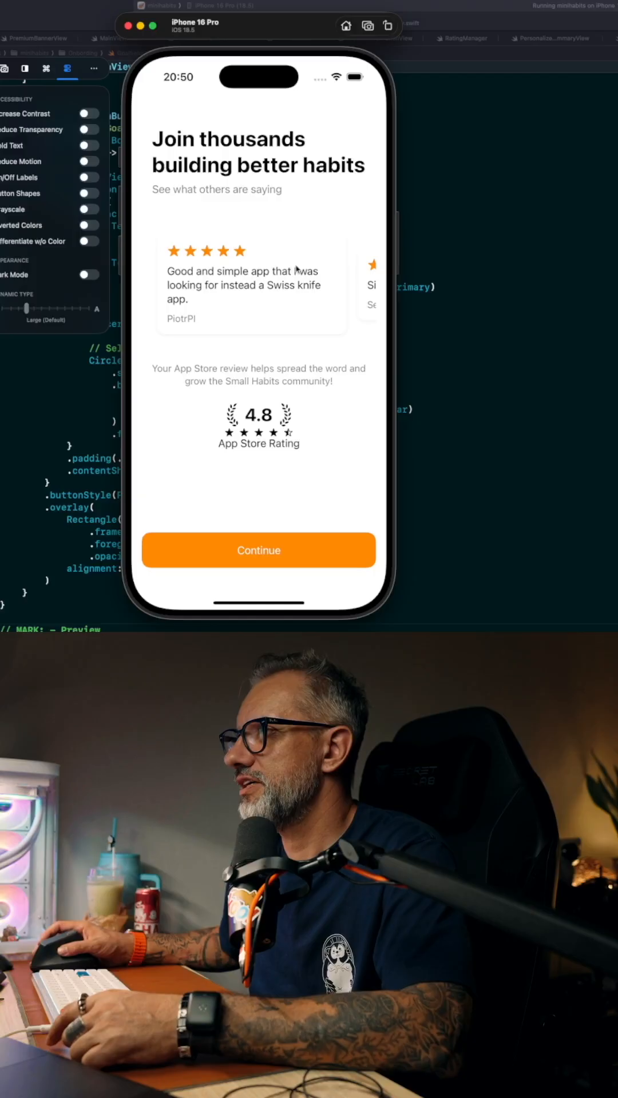
scroll(left, 3)
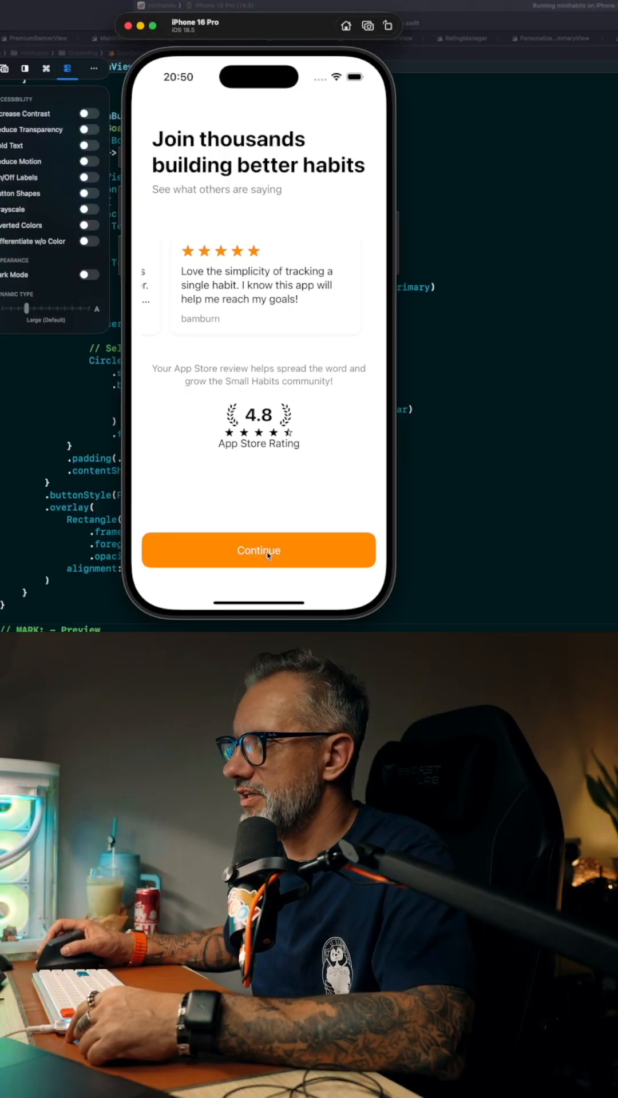
Step: Continue past the reviews and close the free-trial paywall
click(258, 550)
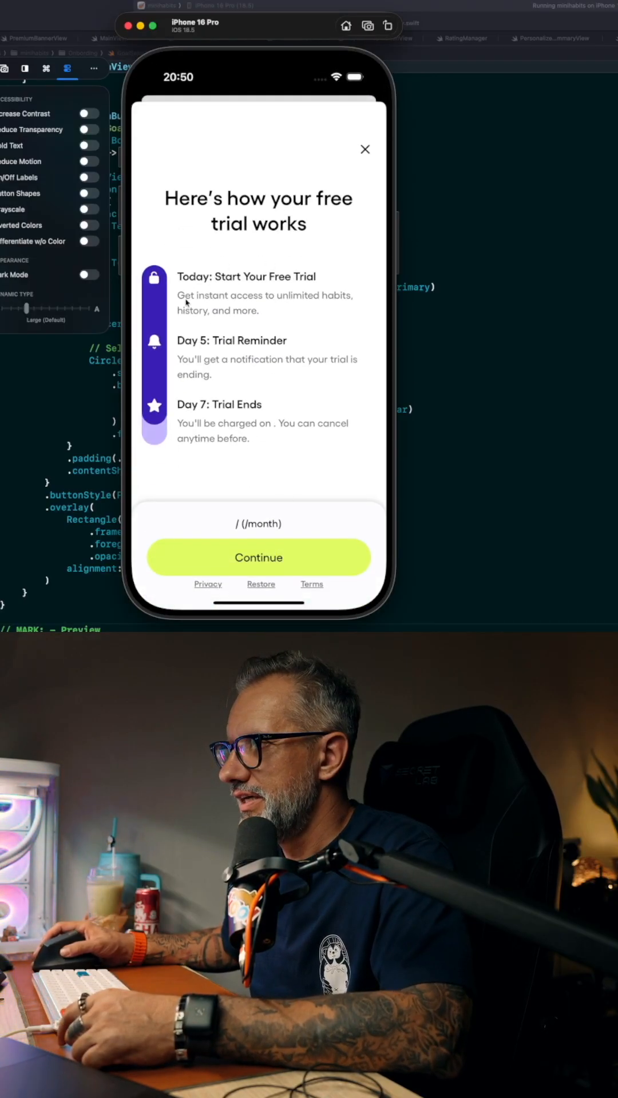
click(365, 149)
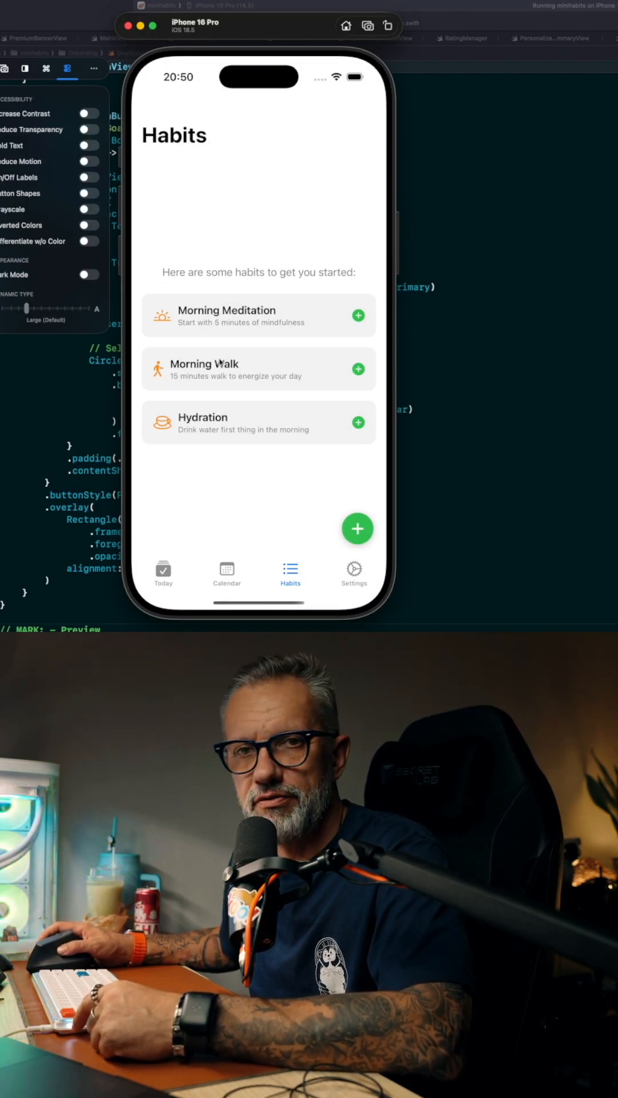
Step: Add the Morning Meditation and Hydration suggested habits
click(357, 315)
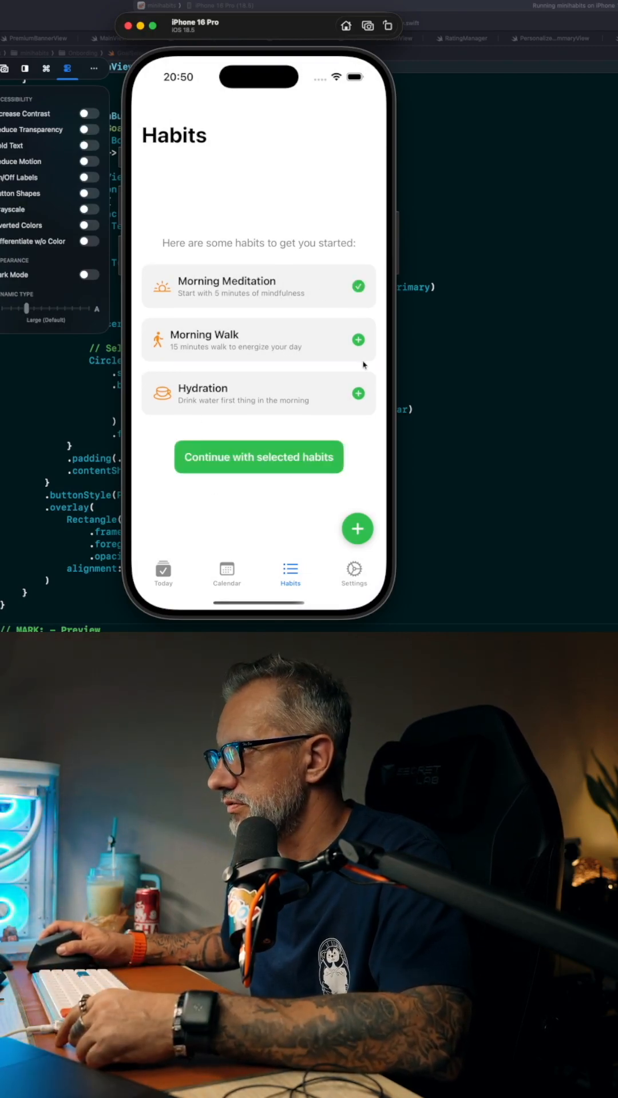
click(358, 393)
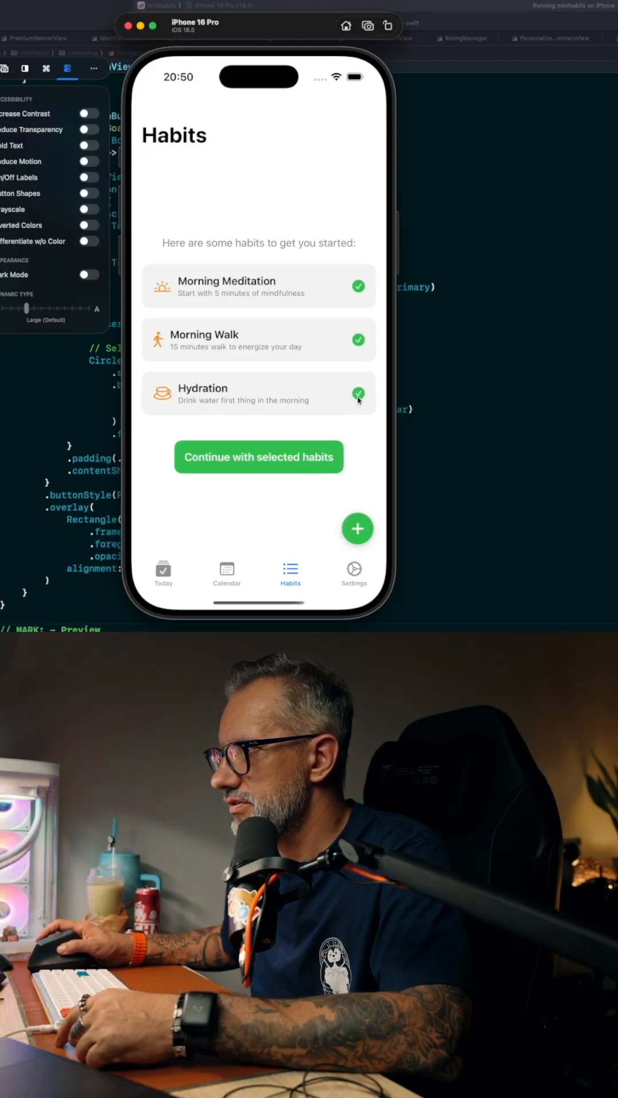